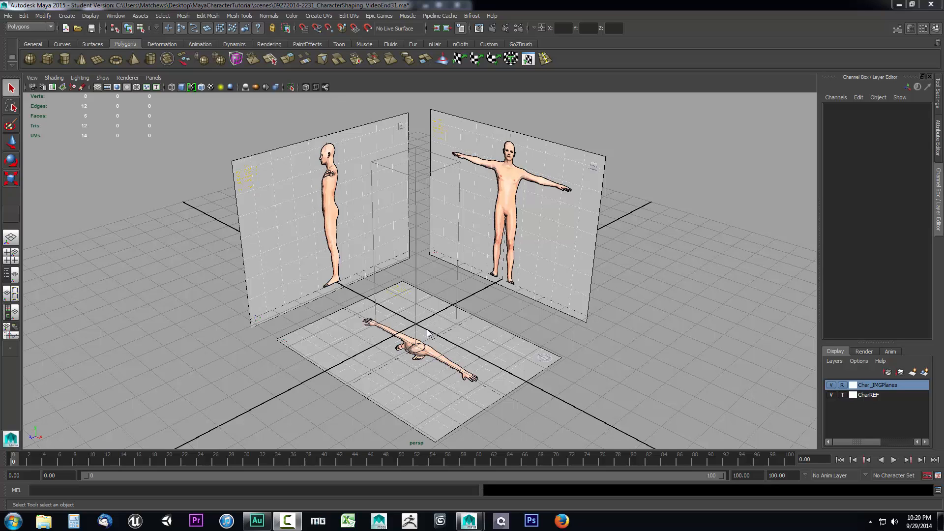
mouse_move(377, 292)
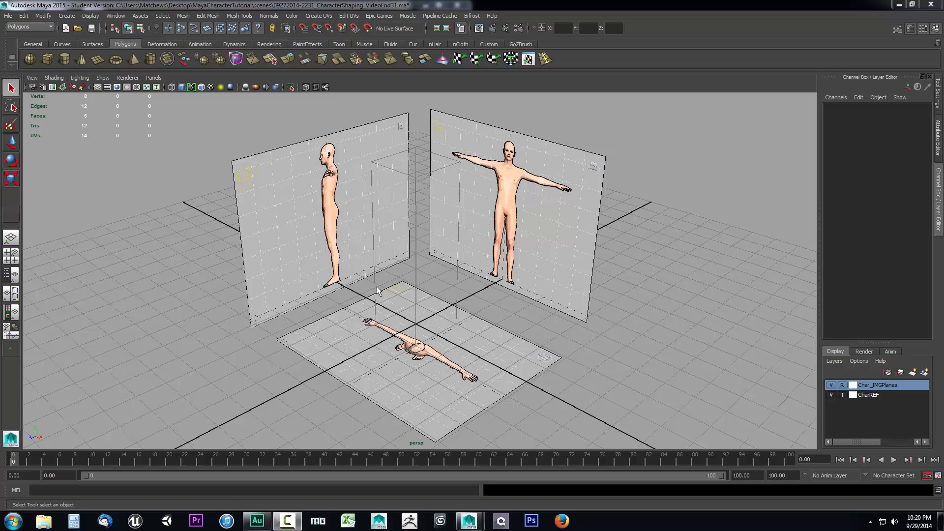
mouse_move(331, 287)
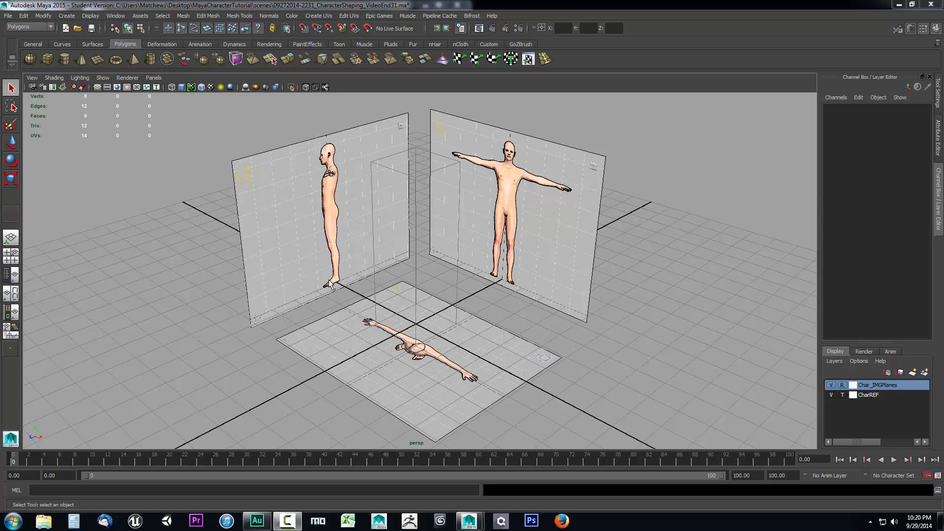
mouse_move(187, 179)
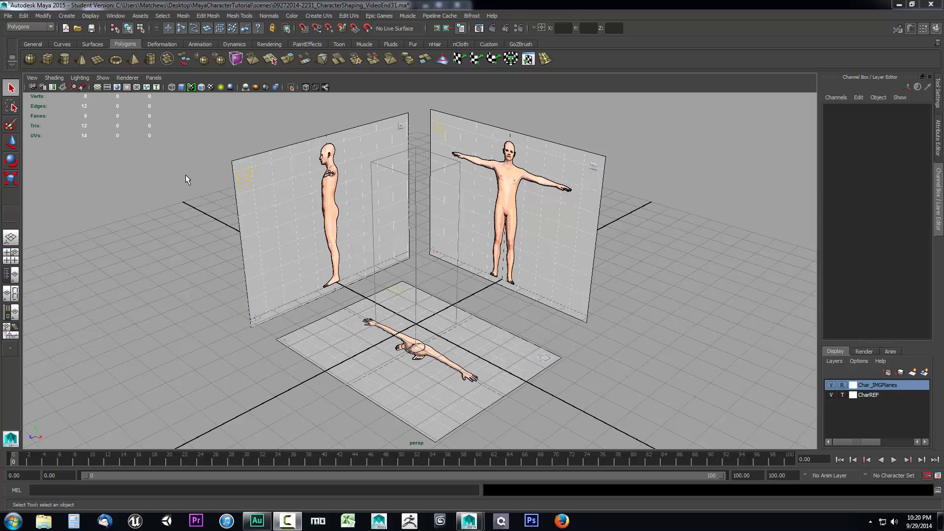
Step: Switch the shelf to the Surfaces NURBS tools after briefly checking the Polygons shelf
left_click(66, 15)
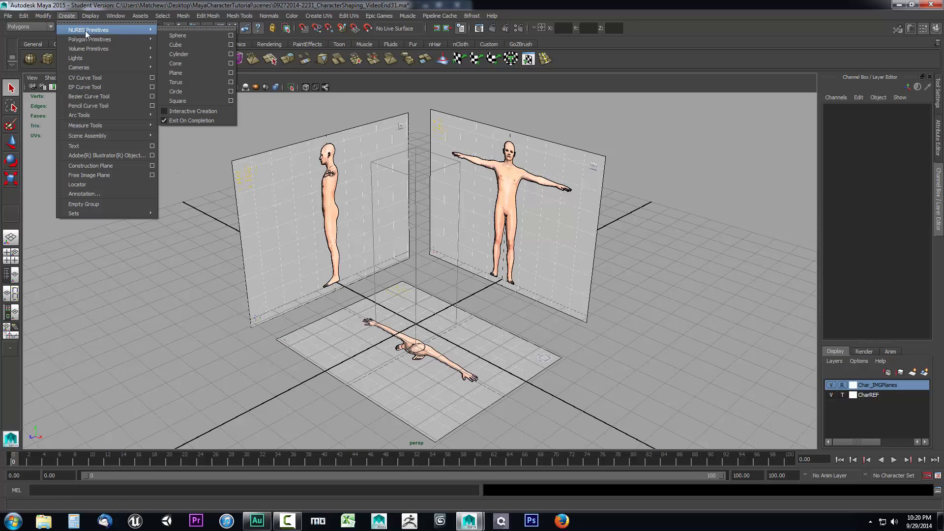
mouse_move(193, 111)
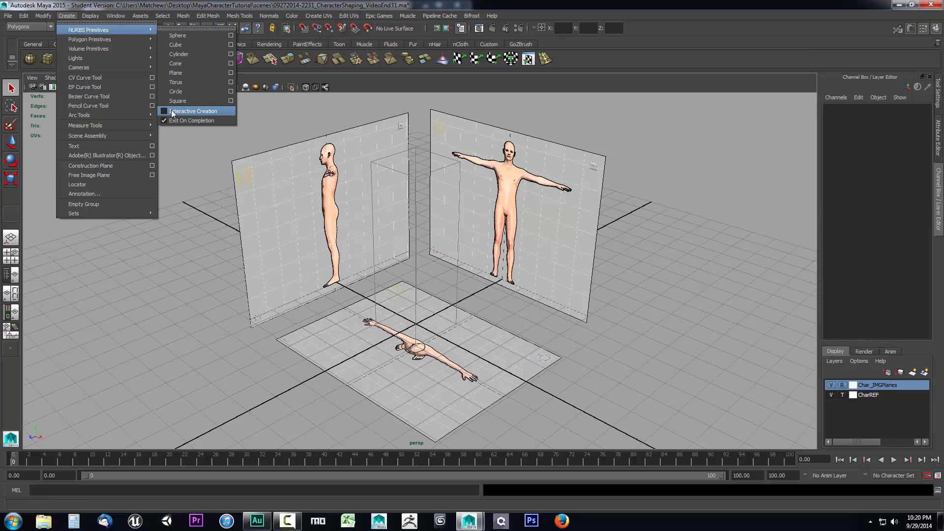
mouse_move(90, 40)
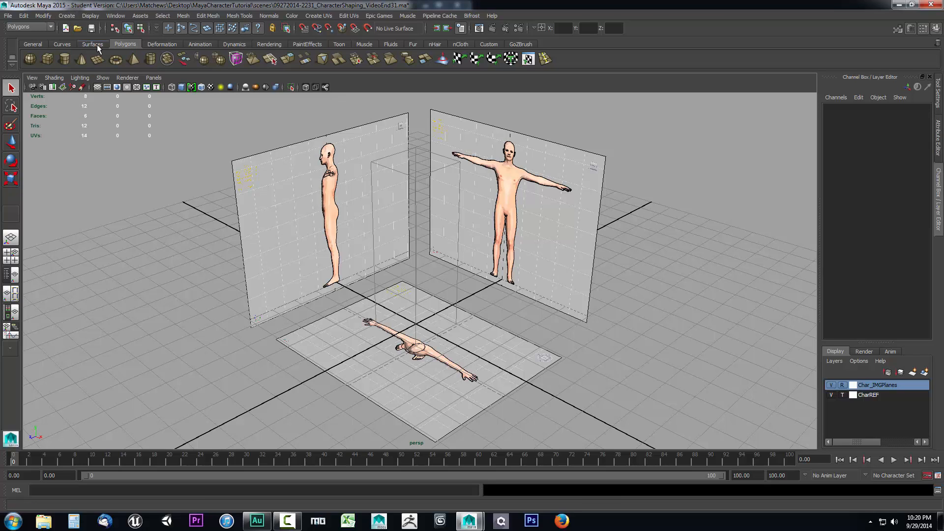
left_click(92, 44)
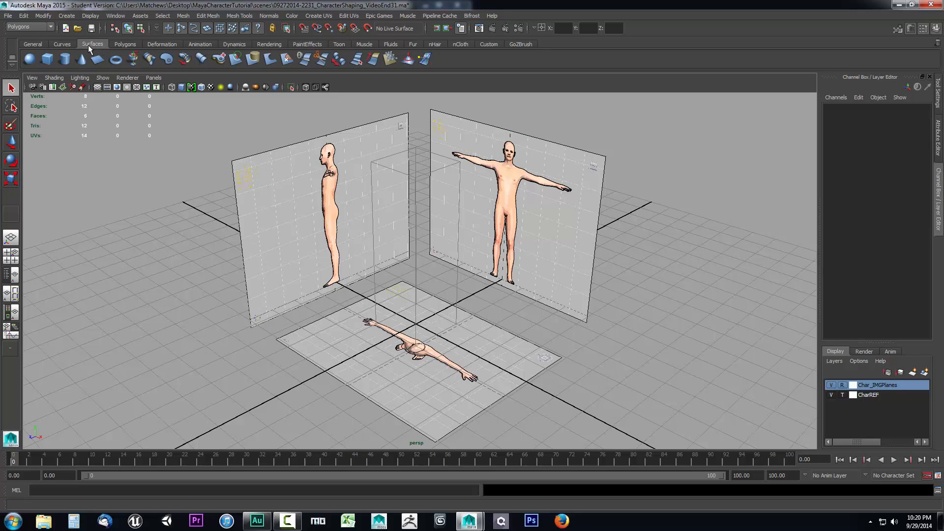
mouse_move(93, 48)
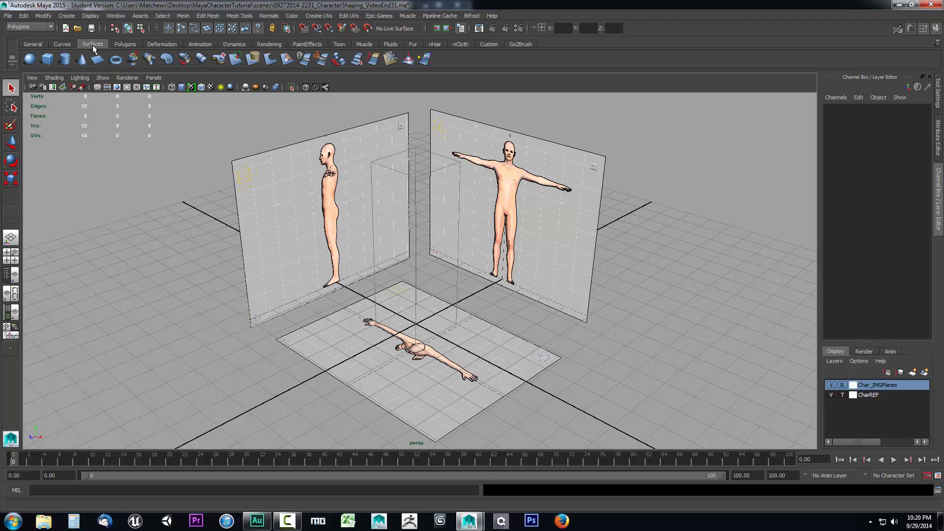
mouse_move(47, 58)
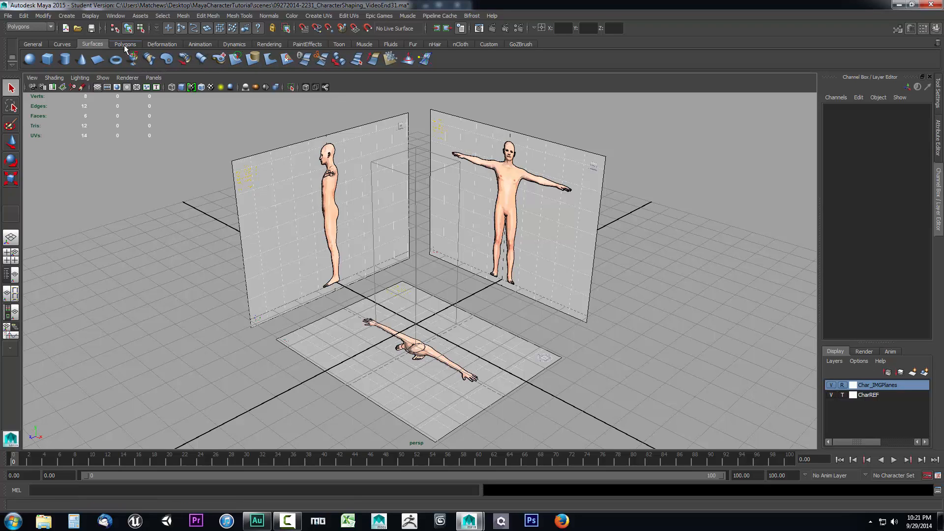
left_click(125, 44)
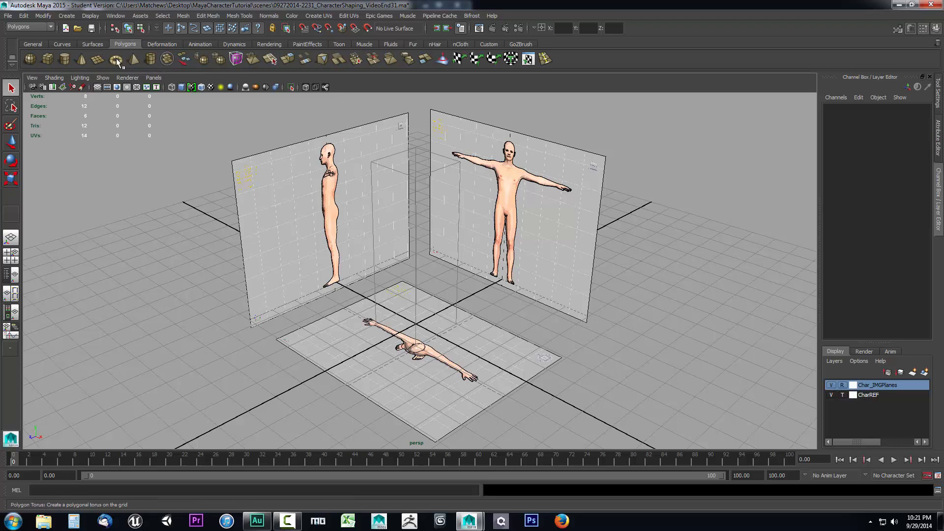
mouse_move(199, 65)
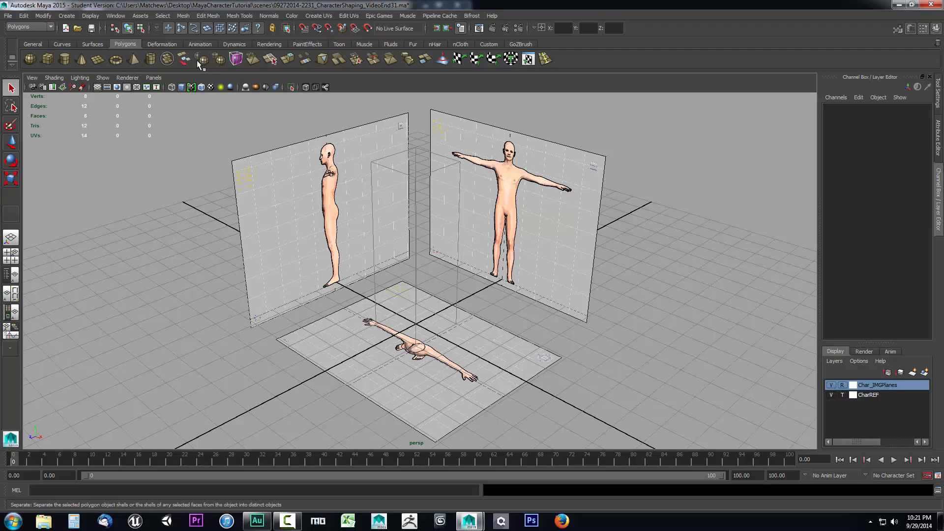
mouse_move(112, 48)
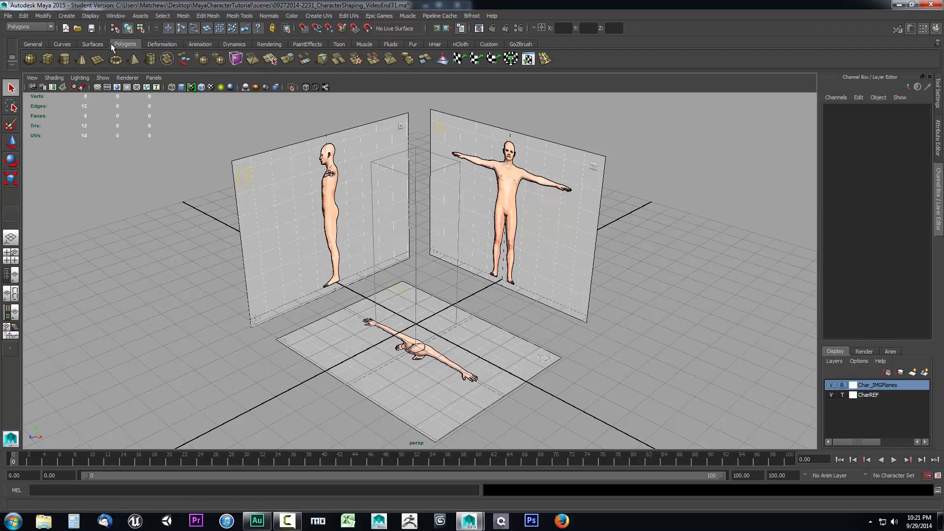
left_click(93, 44)
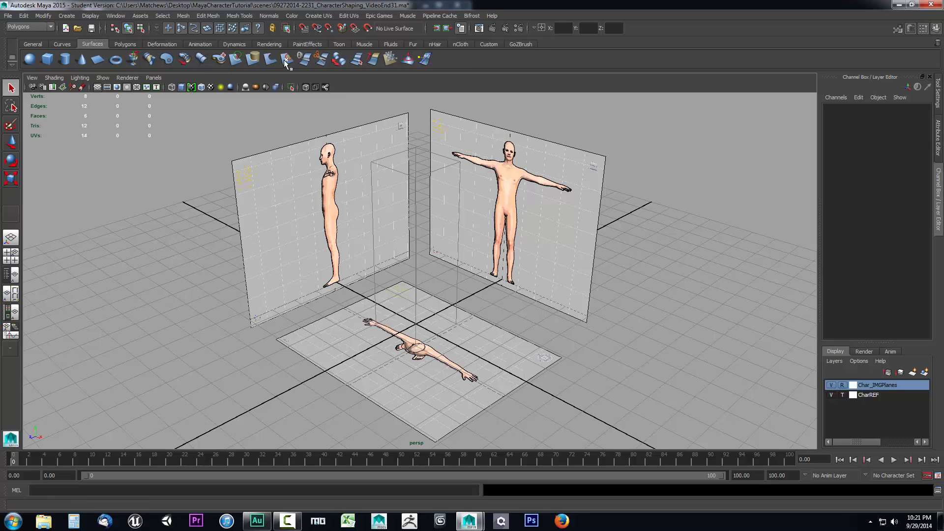
mouse_move(31, 58)
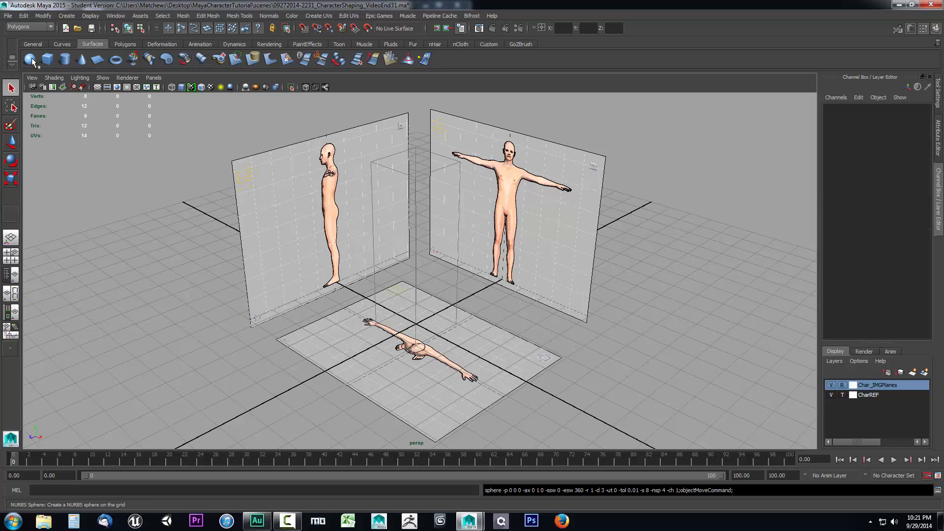
Step: Create a NURBS sphere at the origin and return to object selection
left_click(31, 58)
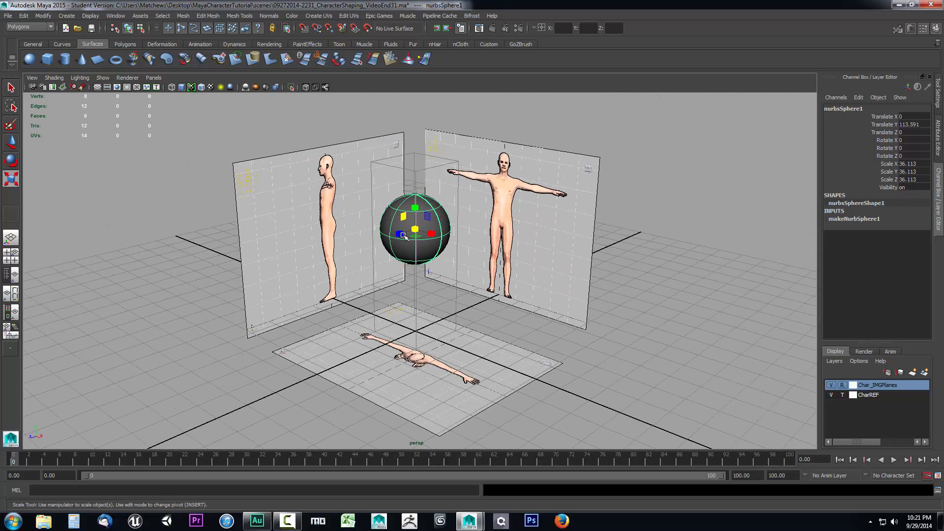
left_click(10, 88)
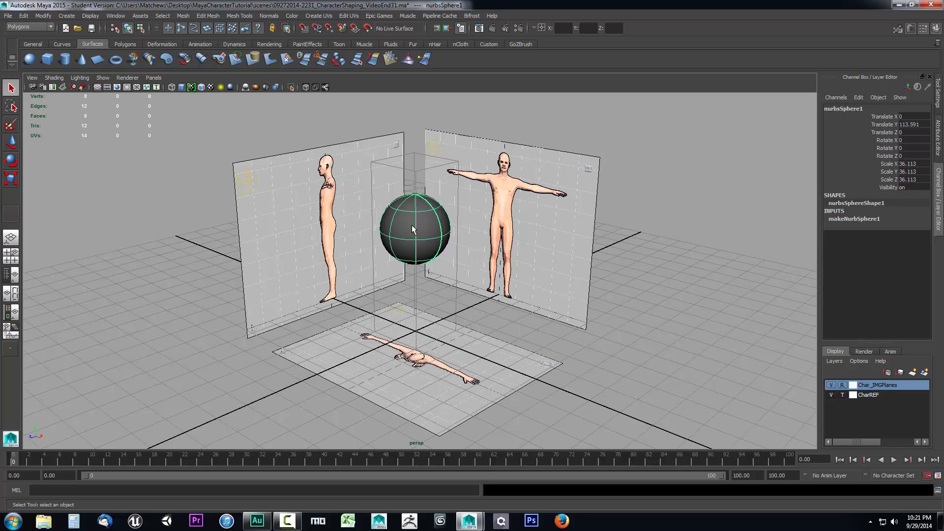
Step: Switch the sphere through Isoparm to Control Vertex editing via its marking menu
right_click(414, 230)
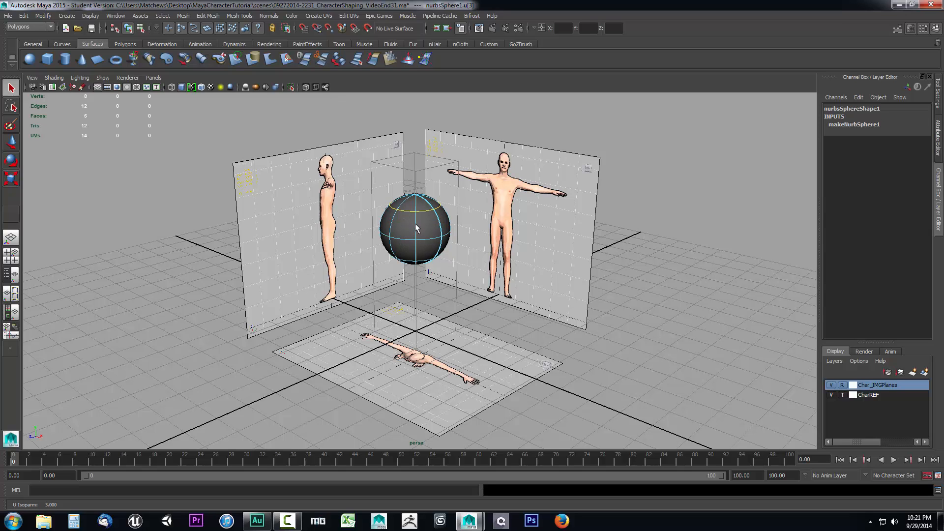
right_click(415, 229)
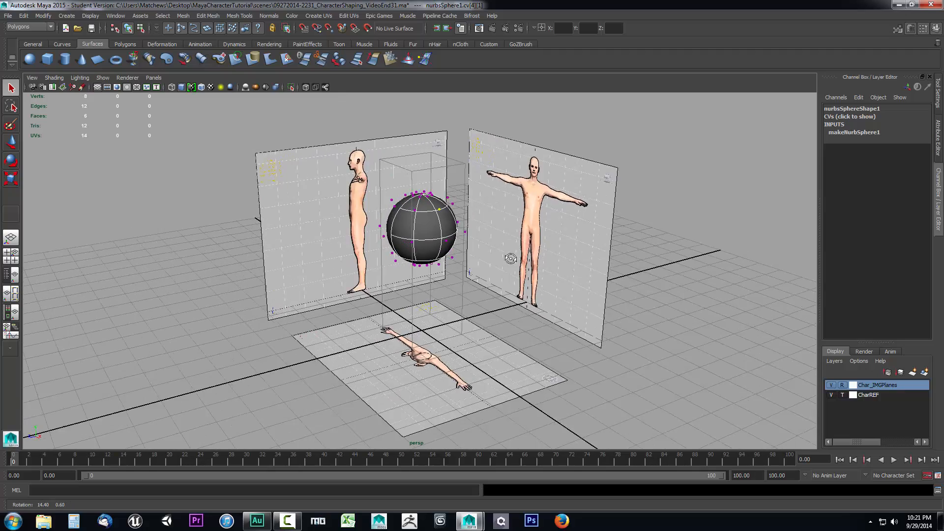
right_click(425, 227)
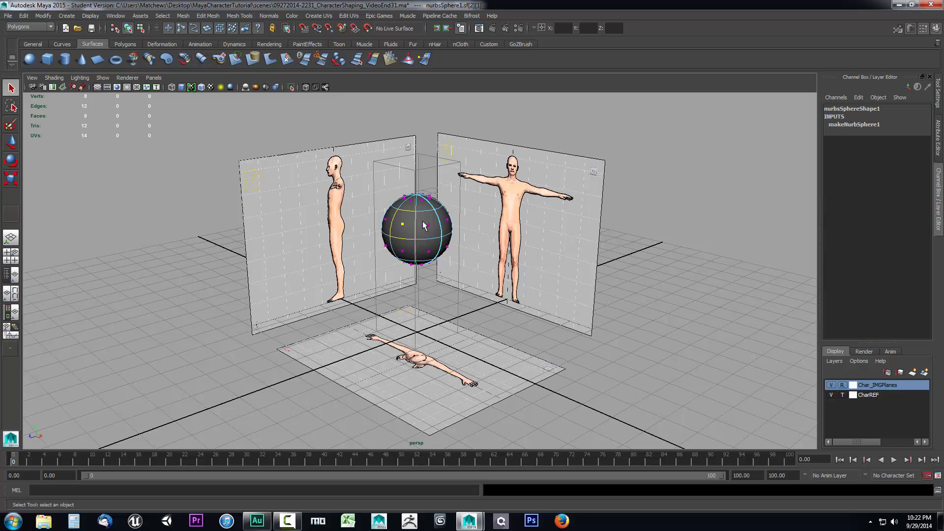
right_click(423, 226)
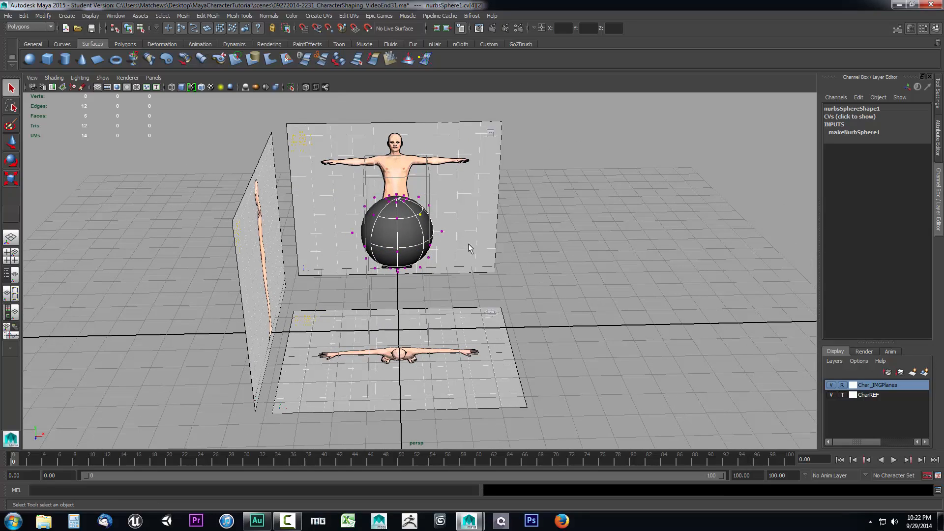
mouse_move(462, 284)
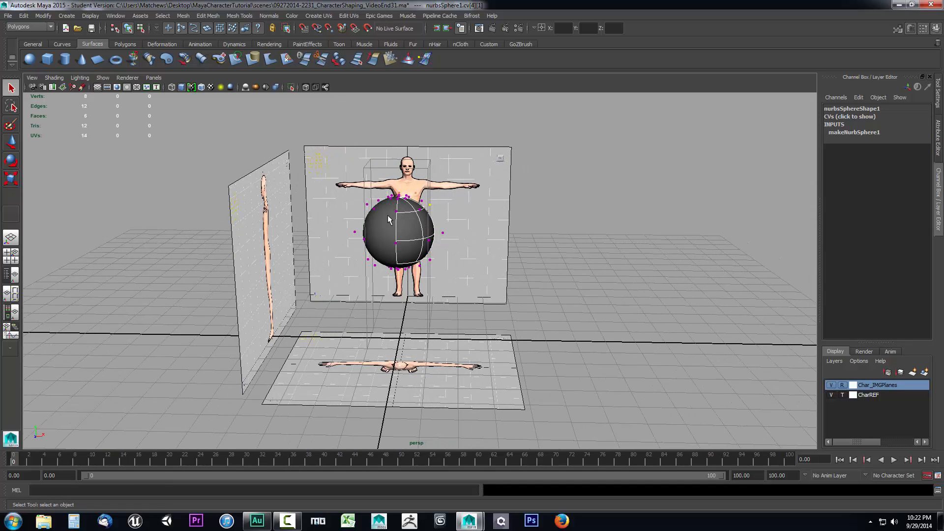
mouse_move(370, 229)
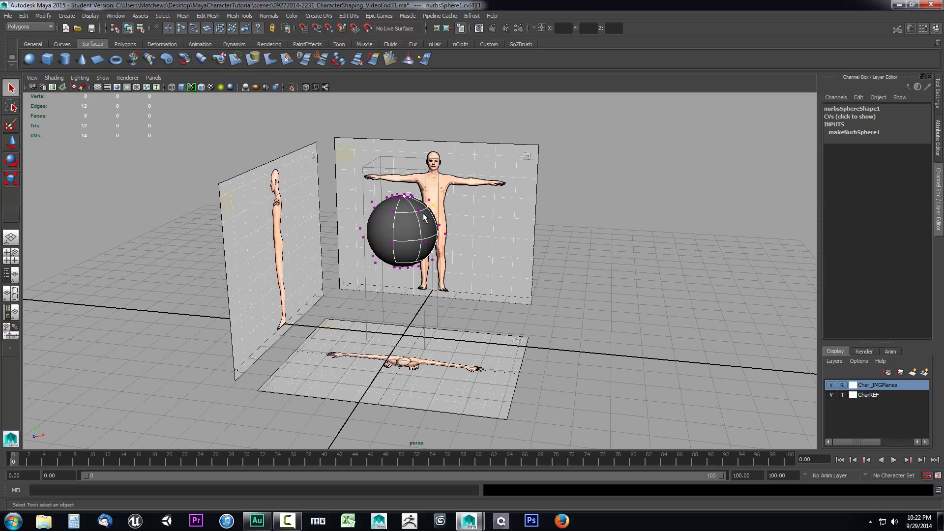
key("w")
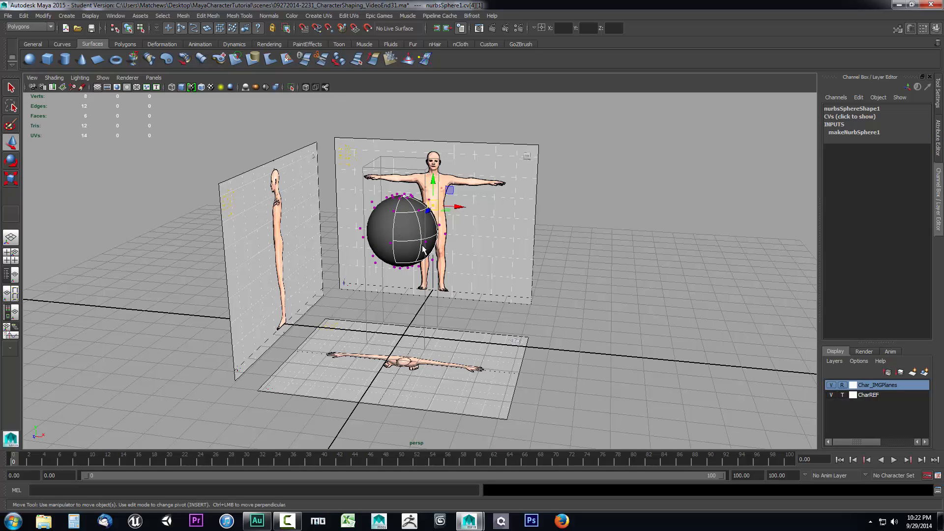
mouse_move(451, 192)
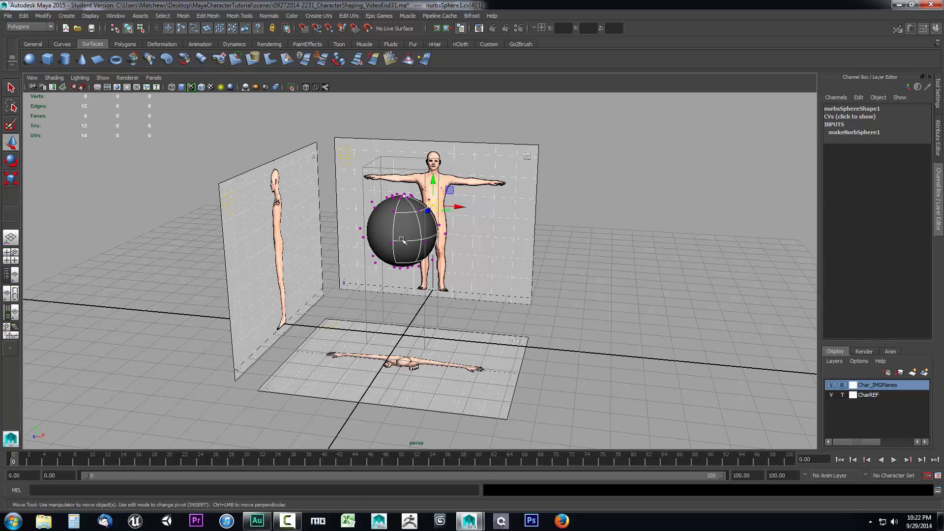
right_click(402, 241)
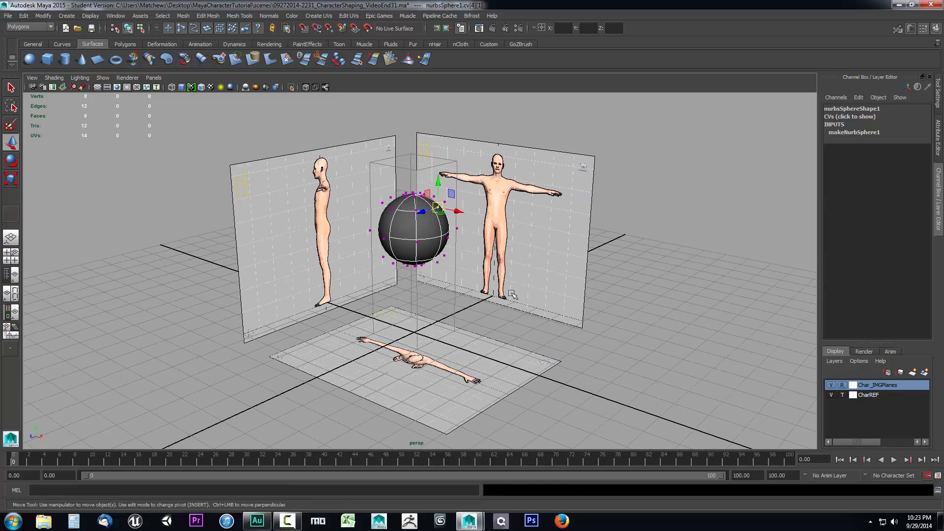
mouse_move(417, 230)
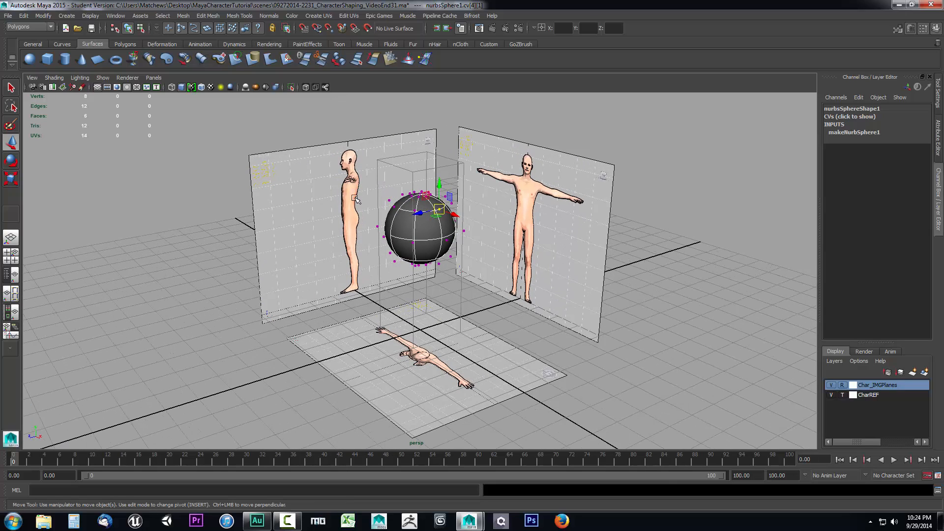
mouse_move(402, 230)
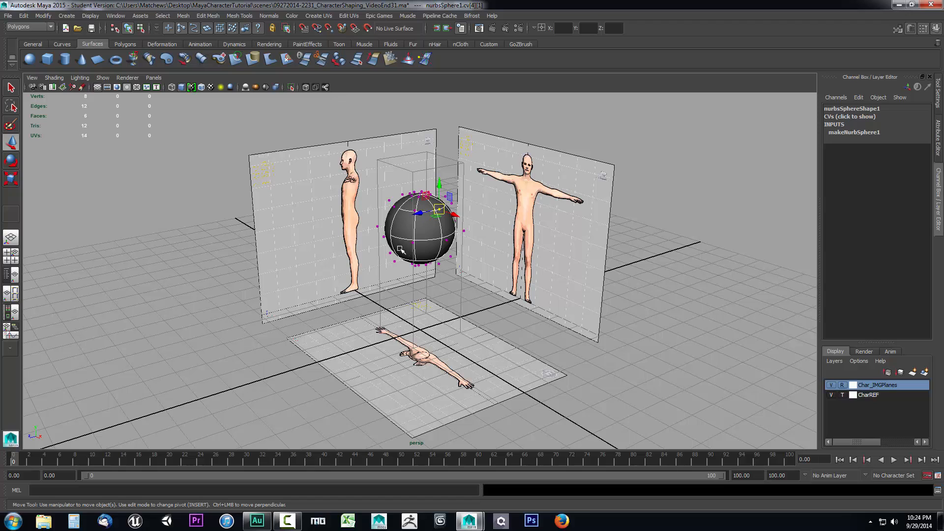
mouse_move(406, 247)
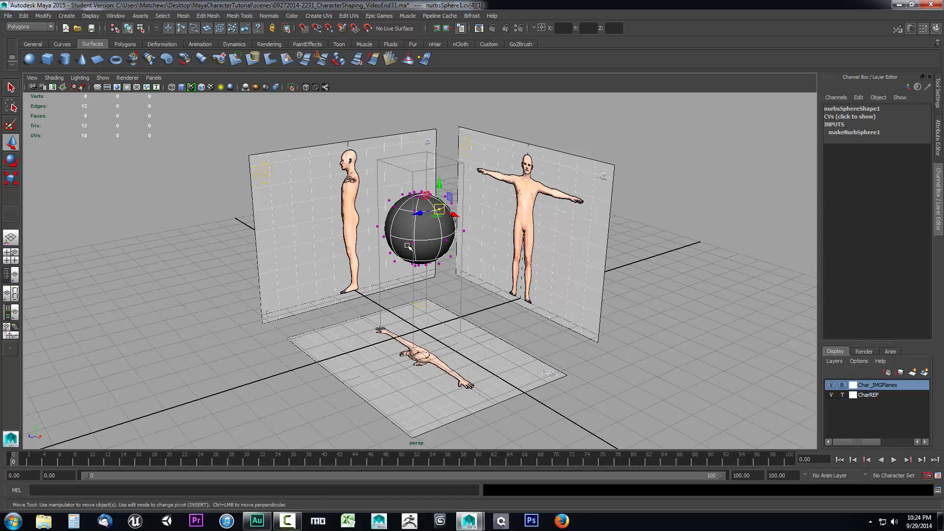
mouse_move(417, 278)
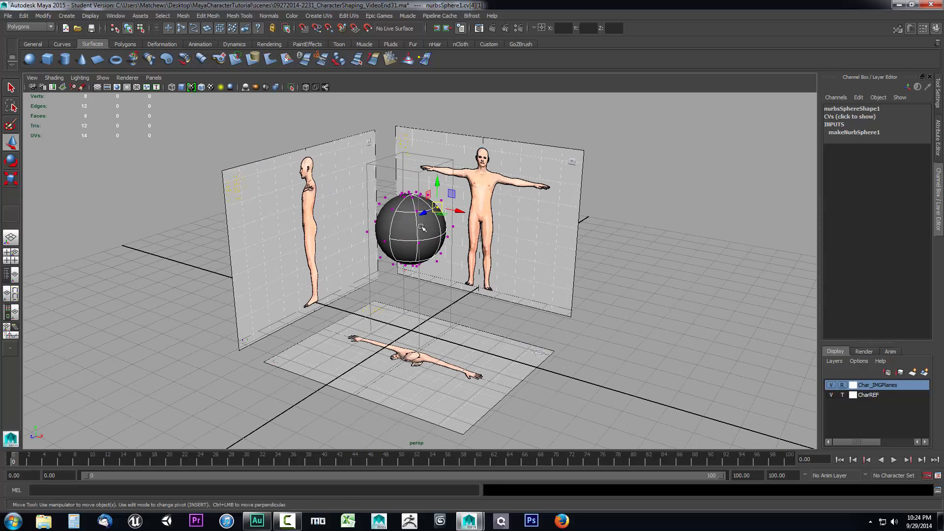
mouse_move(384, 238)
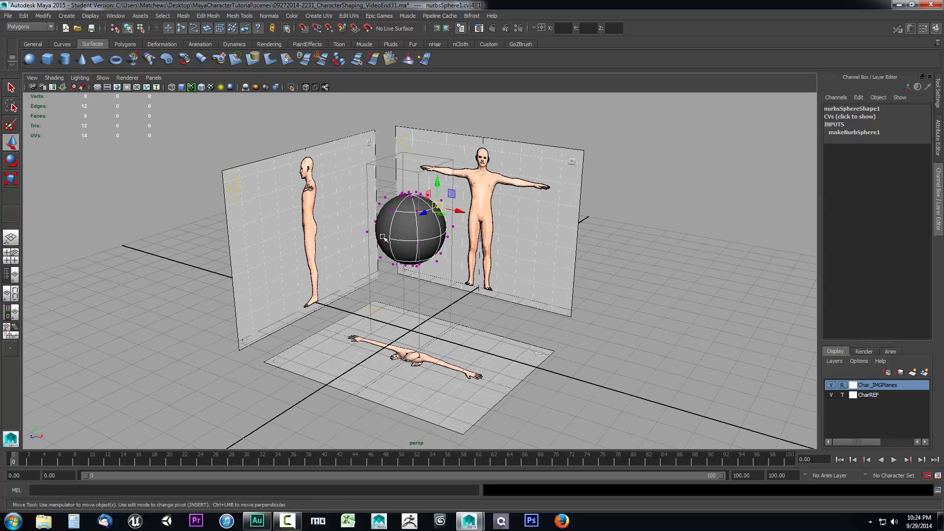
Step: Return the sphere to Object Mode and expand makeNurbSphere1 to change Spans from 4 to 5
right_click(410, 232)
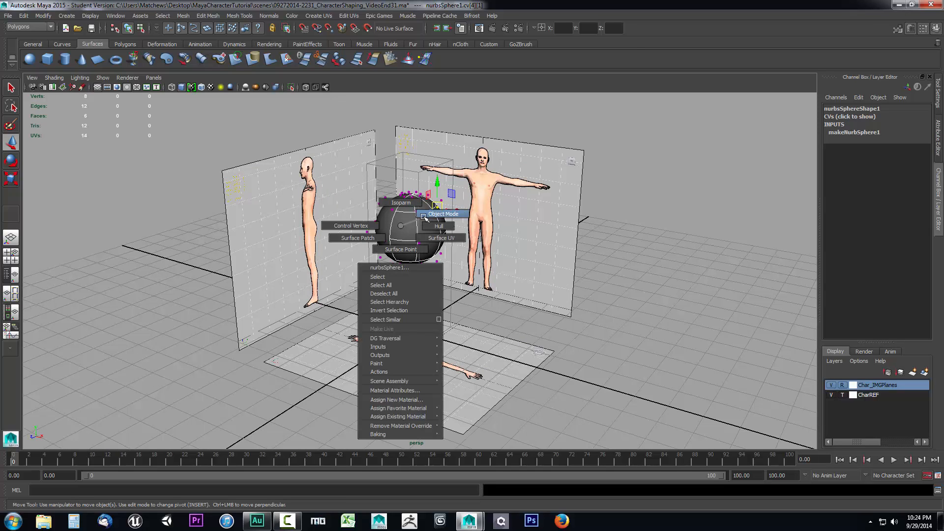
left_click(444, 214)
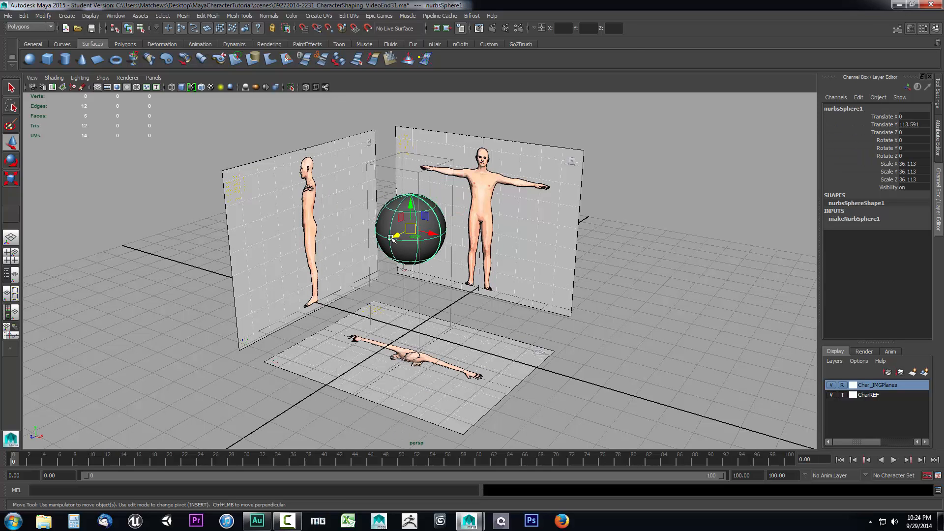
left_click(854, 218)
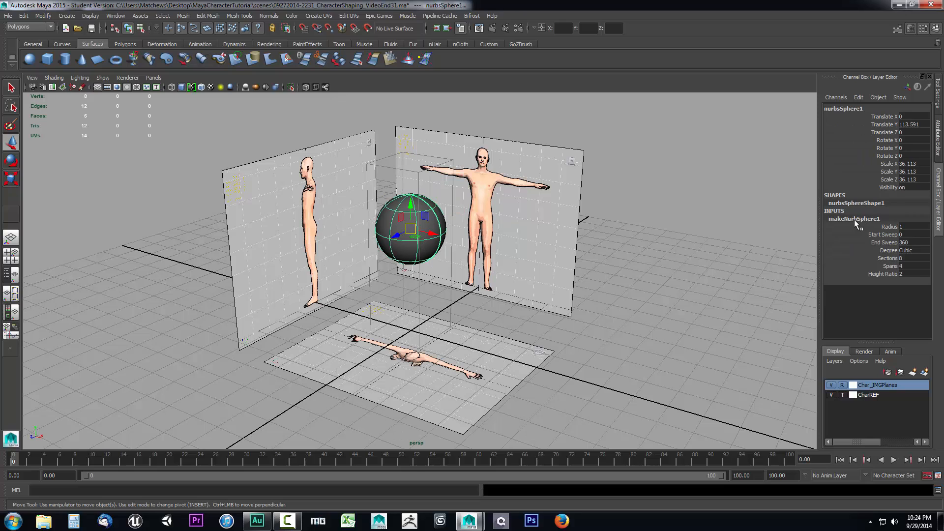
mouse_move(897, 271)
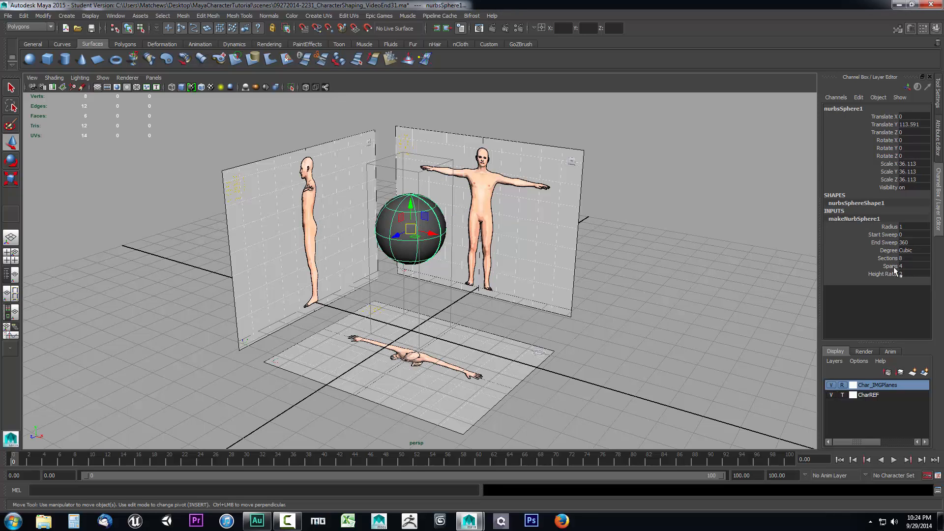
right_click(409, 229)
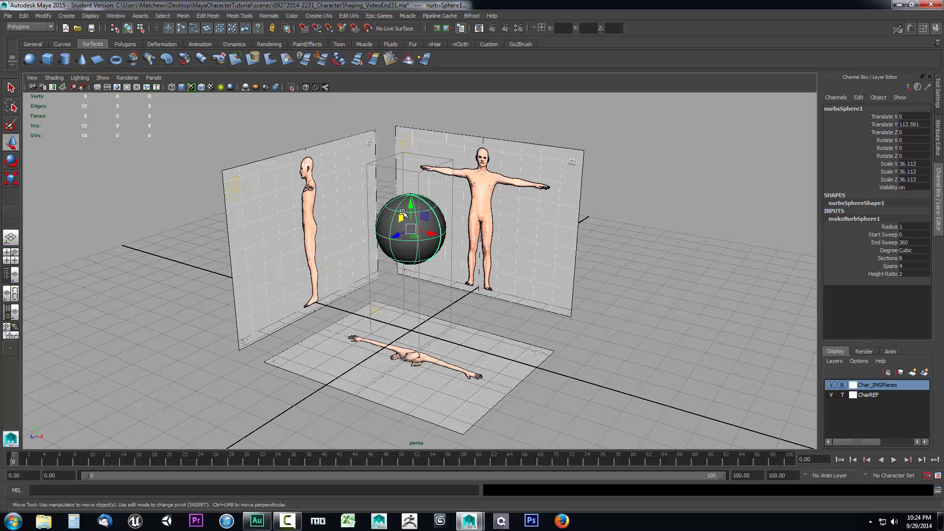
mouse_move(451, 229)
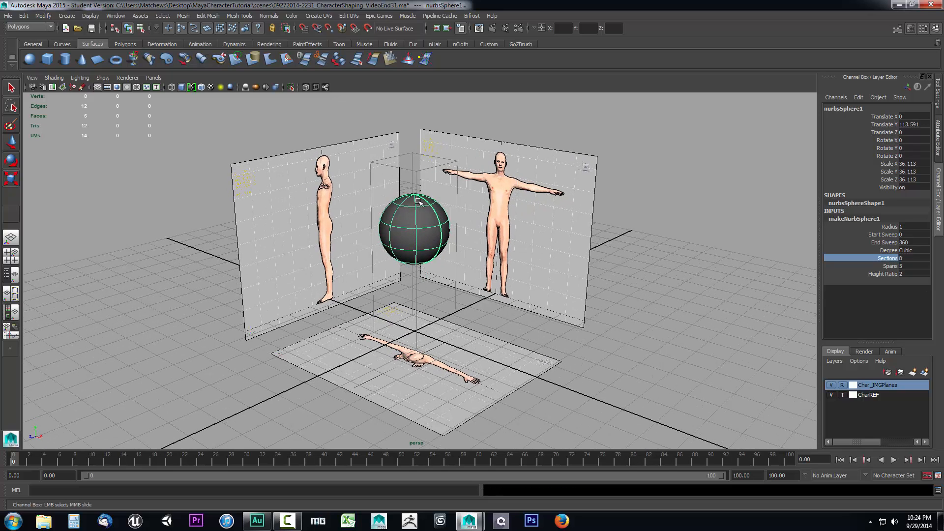
mouse_move(490, 178)
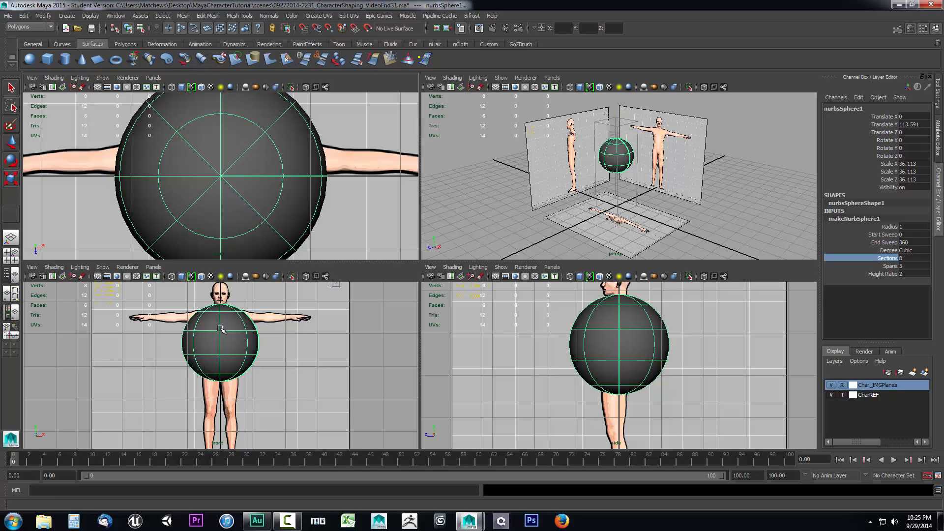
Step: Put the 5-span sphere back into Control Vertex editing in the maximized front view
right_click(402, 218)
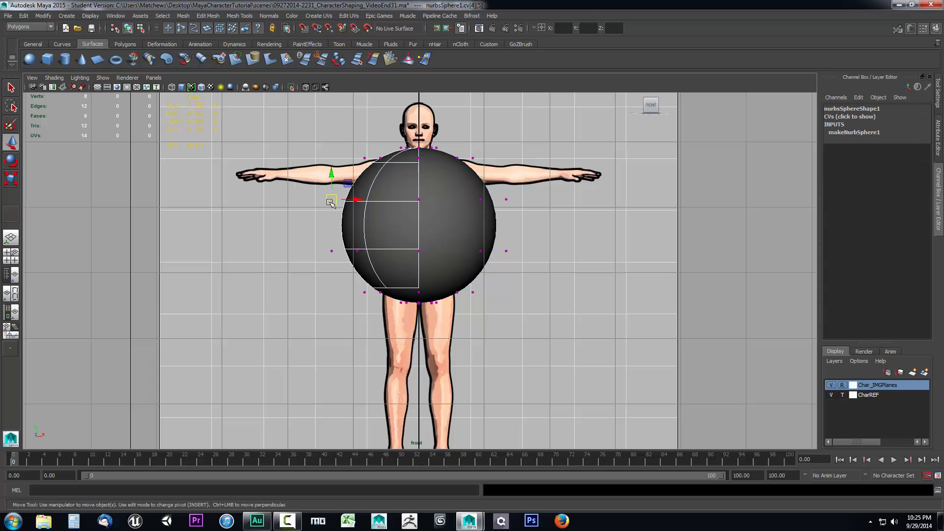
mouse_move(448, 183)
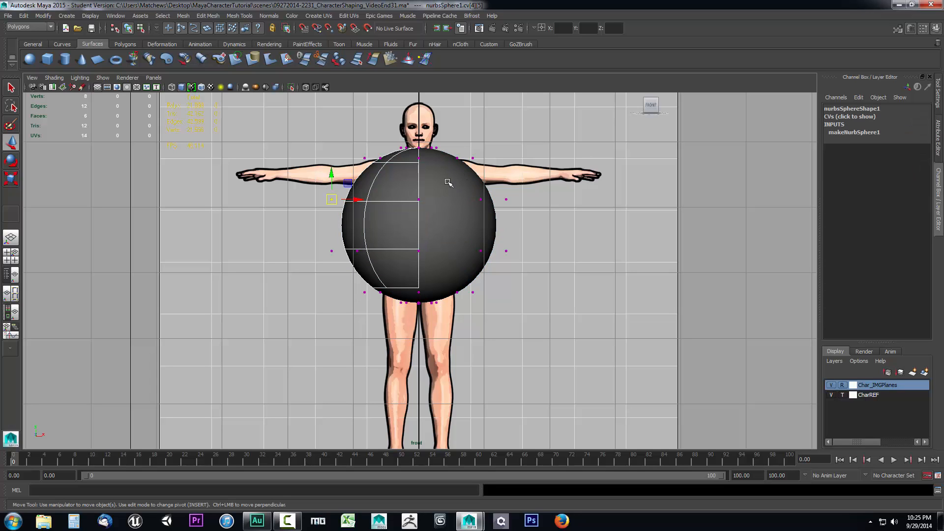
right_click(454, 201)
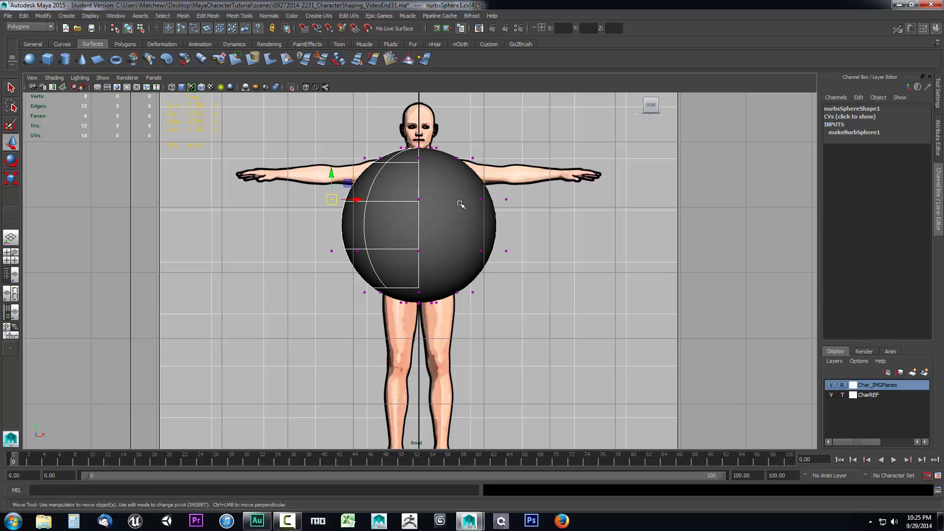
mouse_move(385, 176)
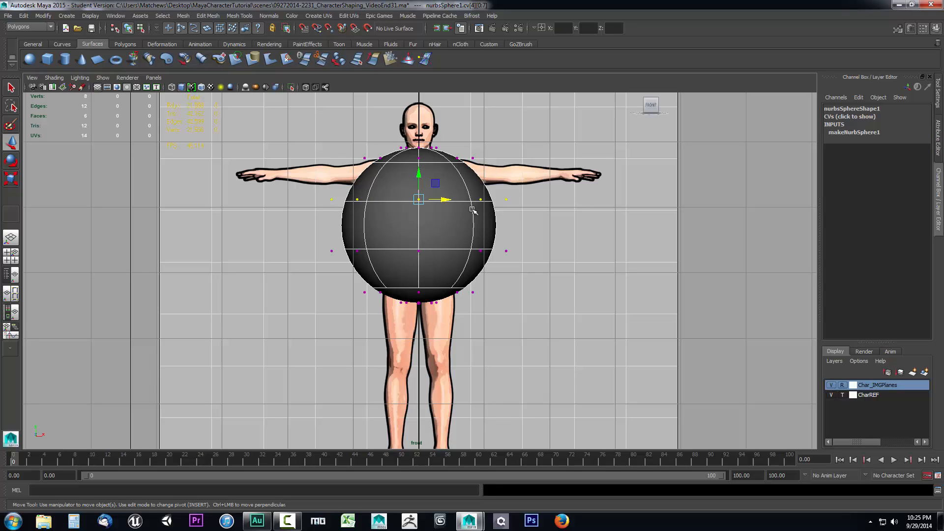
mouse_move(522, 162)
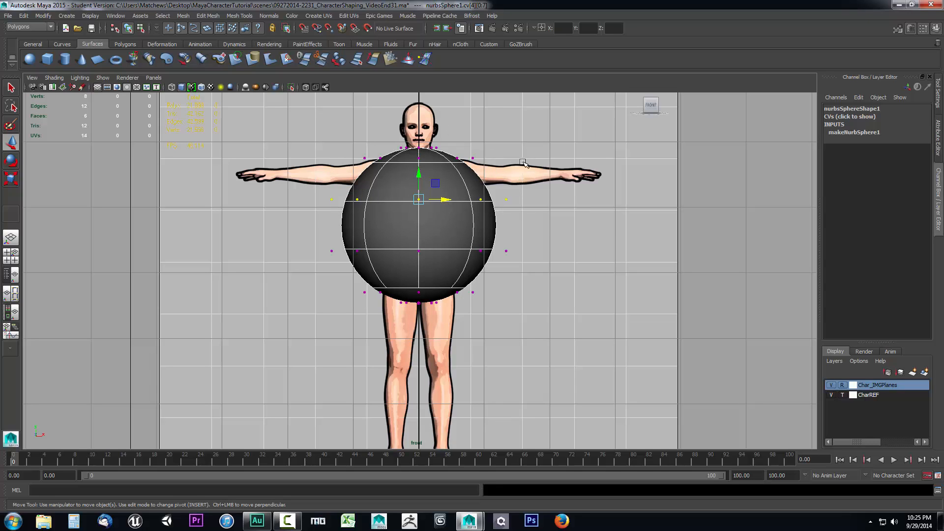
Step: Scale the selected CVs to fit the chest, waist and hips of the front reference
key("r")
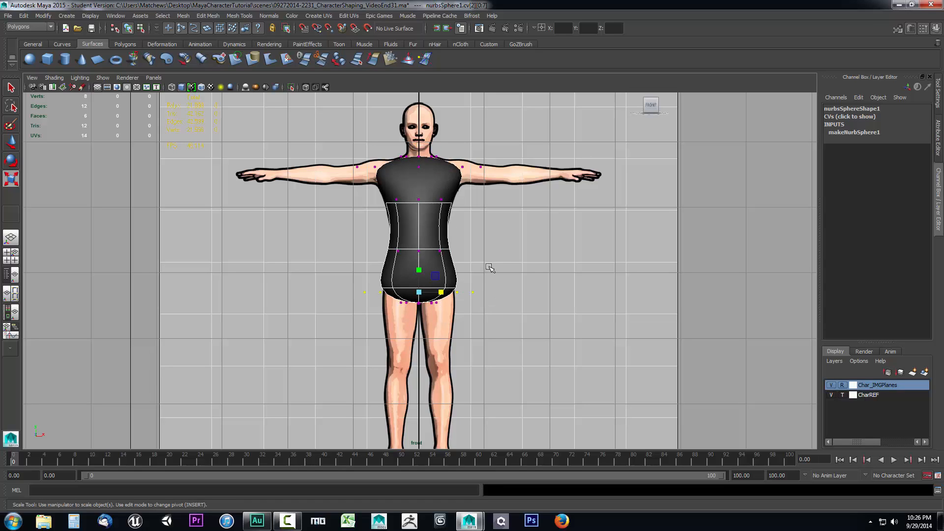
mouse_move(477, 188)
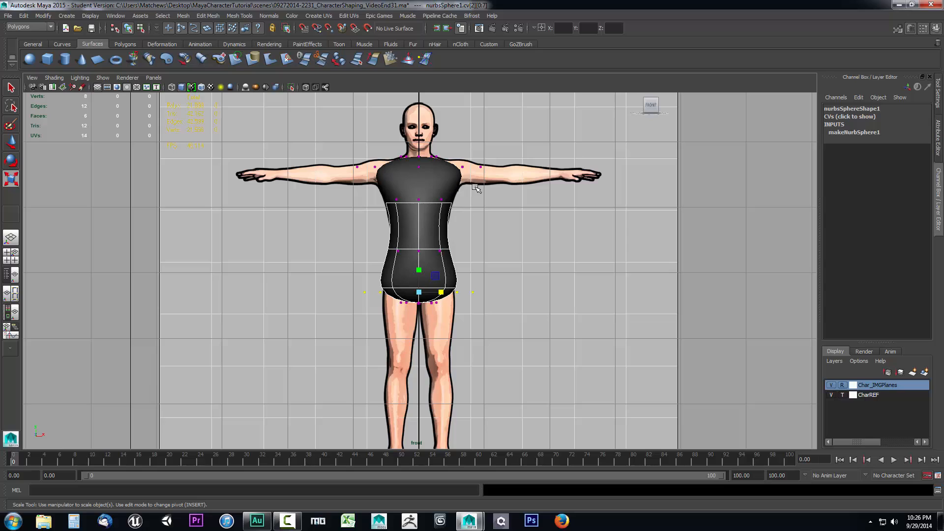
mouse_move(446, 286)
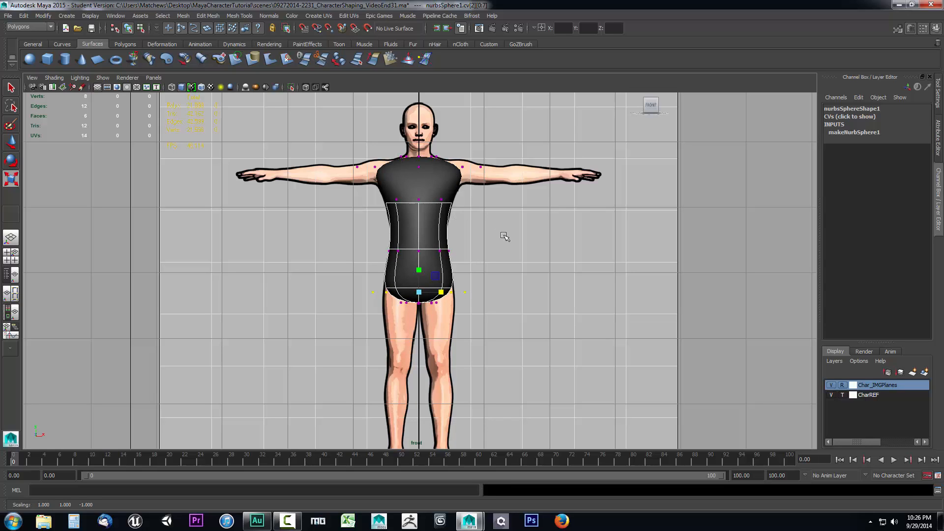
mouse_move(419, 184)
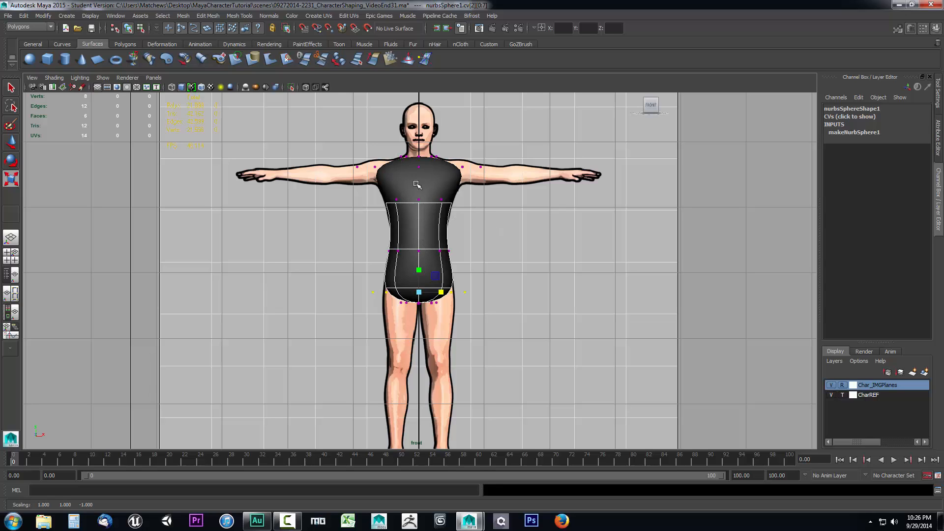
mouse_move(420, 193)
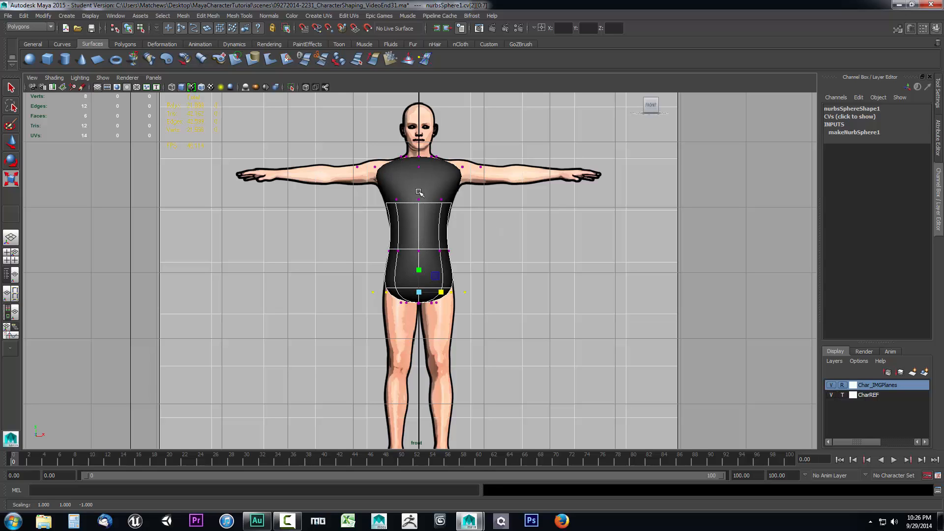
mouse_move(428, 250)
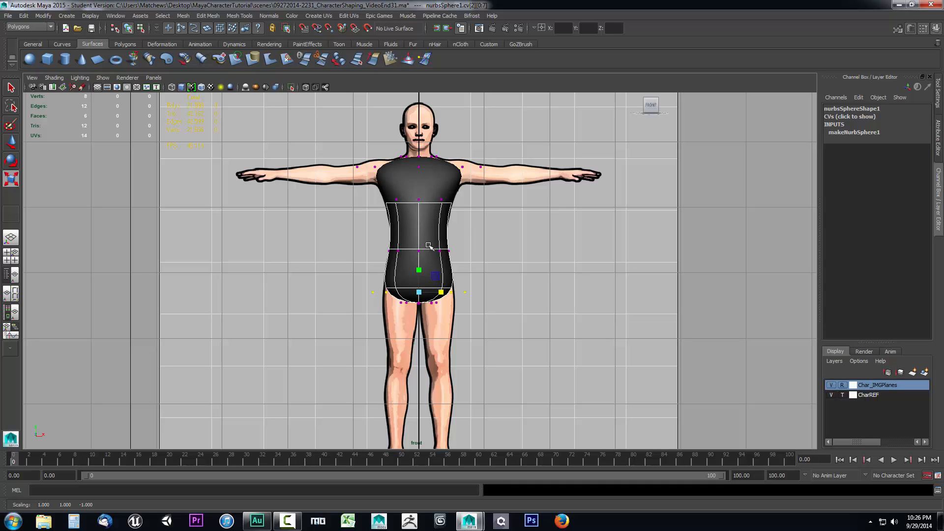
mouse_move(412, 194)
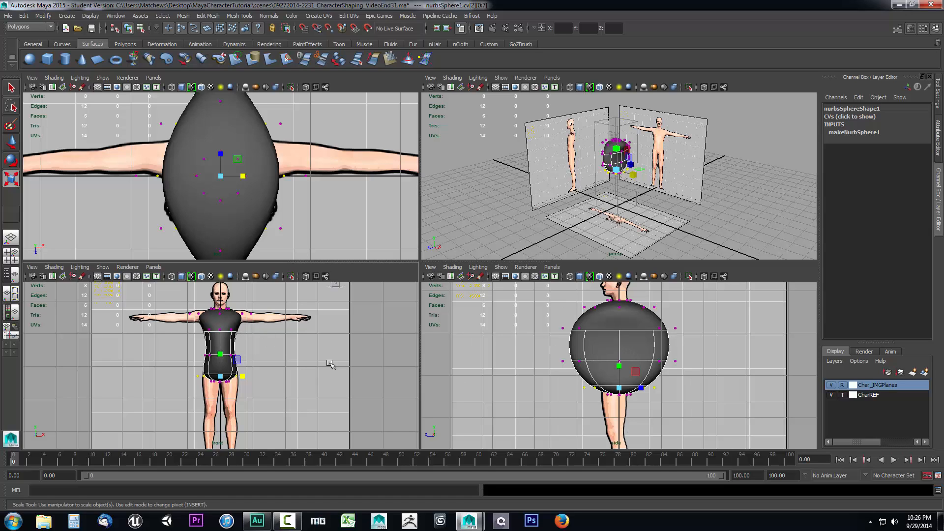
mouse_move(611, 330)
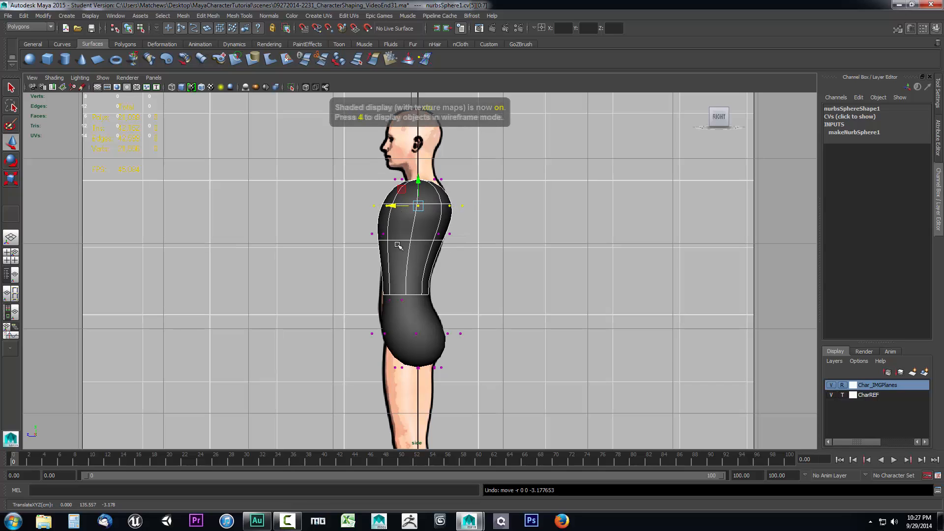
Step: View the torso in wireframe over the side reference and adjust the neck CVs
key("4")
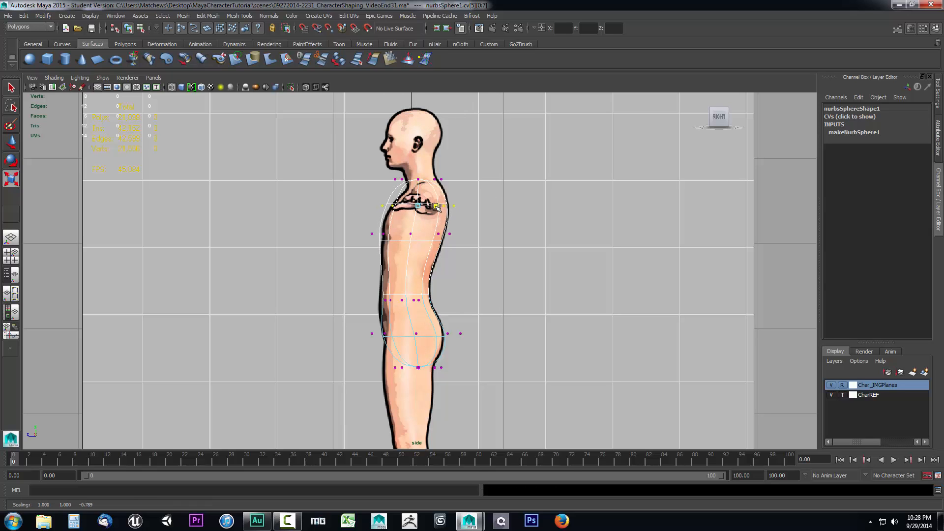
key("r")
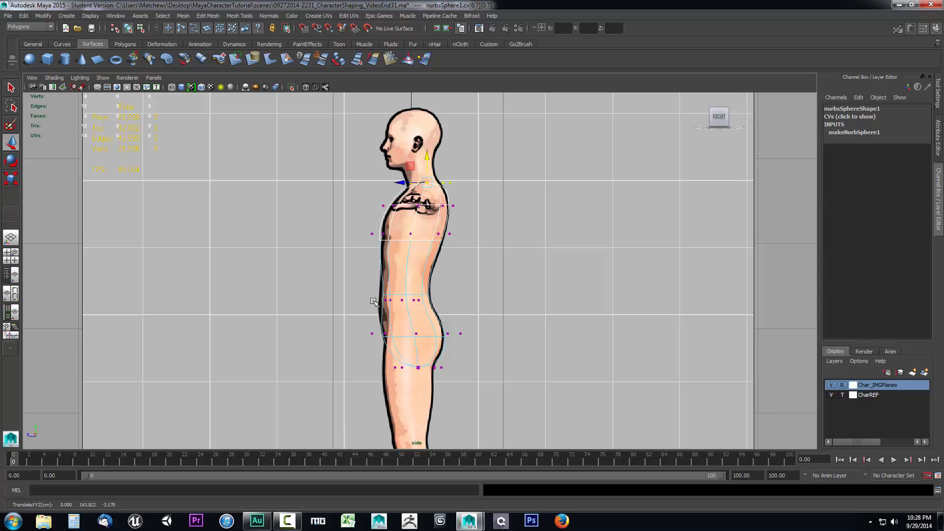
mouse_move(489, 348)
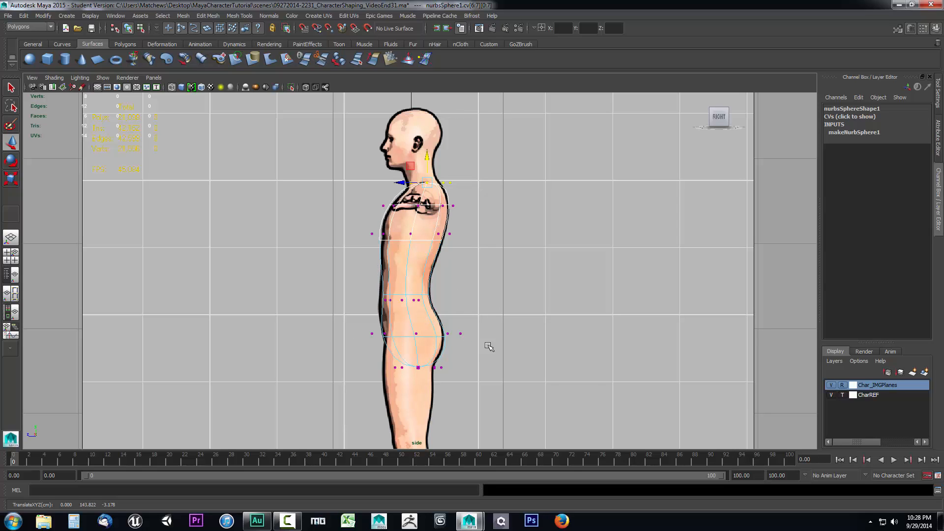
mouse_move(463, 259)
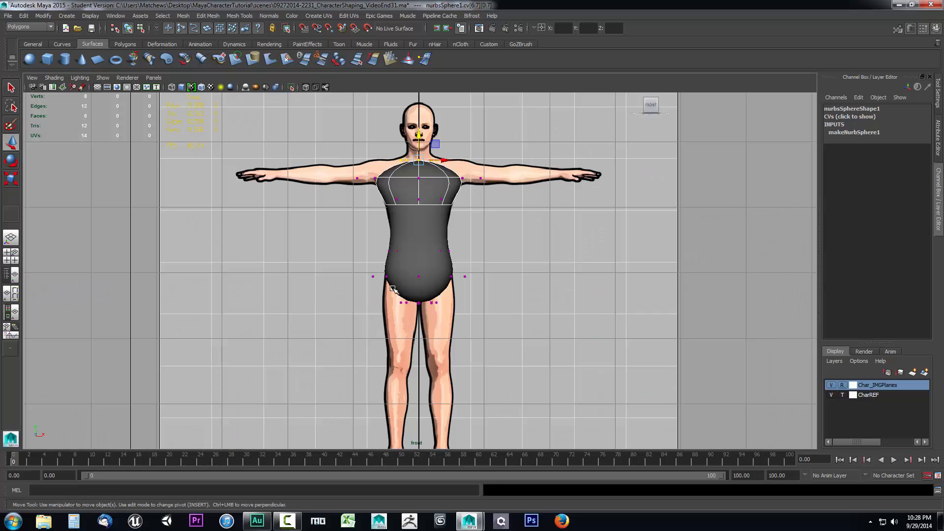
Step: View the torso in wireframe over the front reference and pick the bottom crotch CV
key("4")
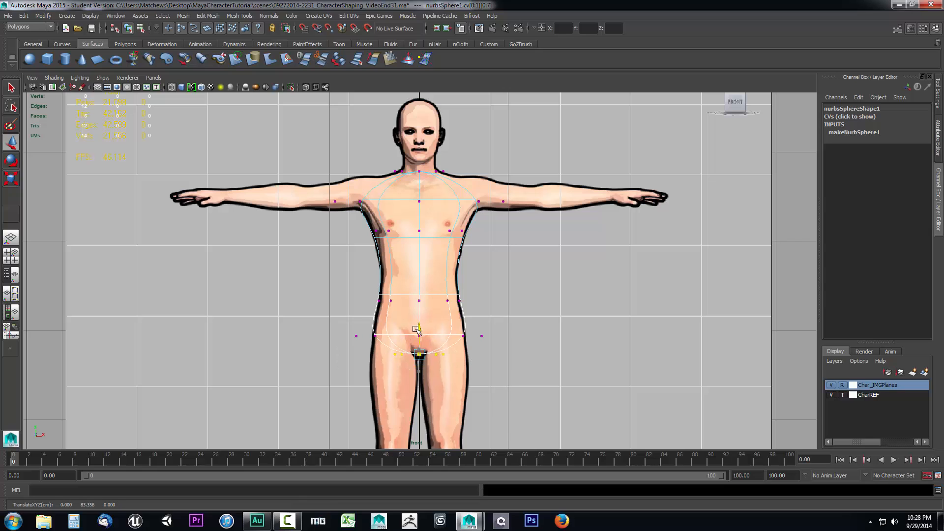
left_click(419, 331)
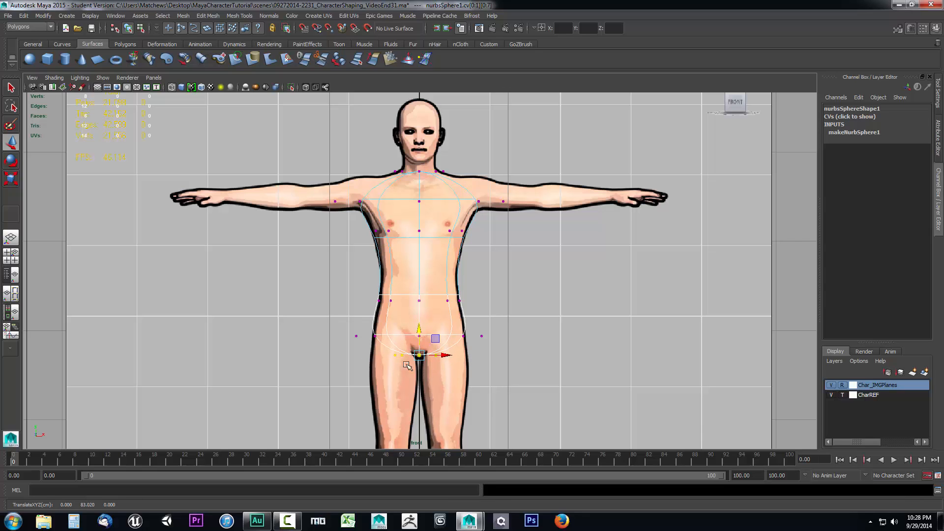
mouse_move(363, 183)
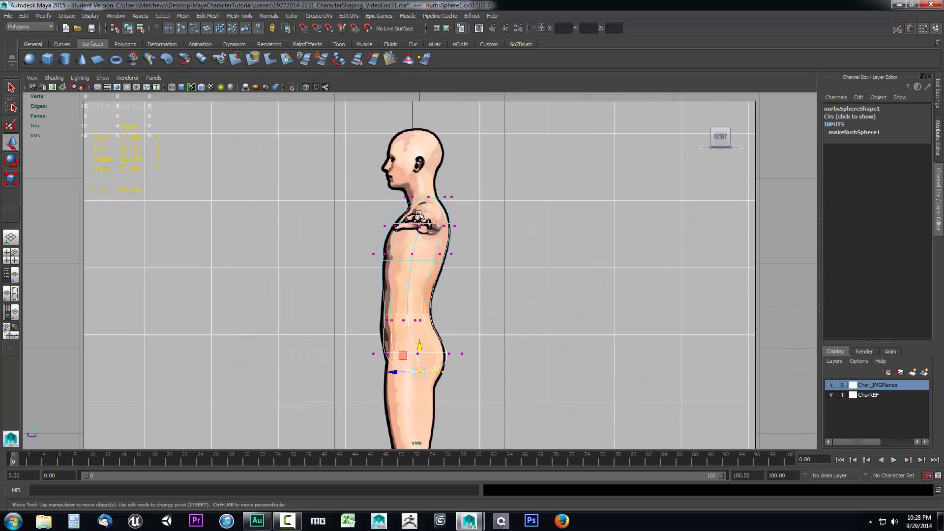
mouse_move(392, 192)
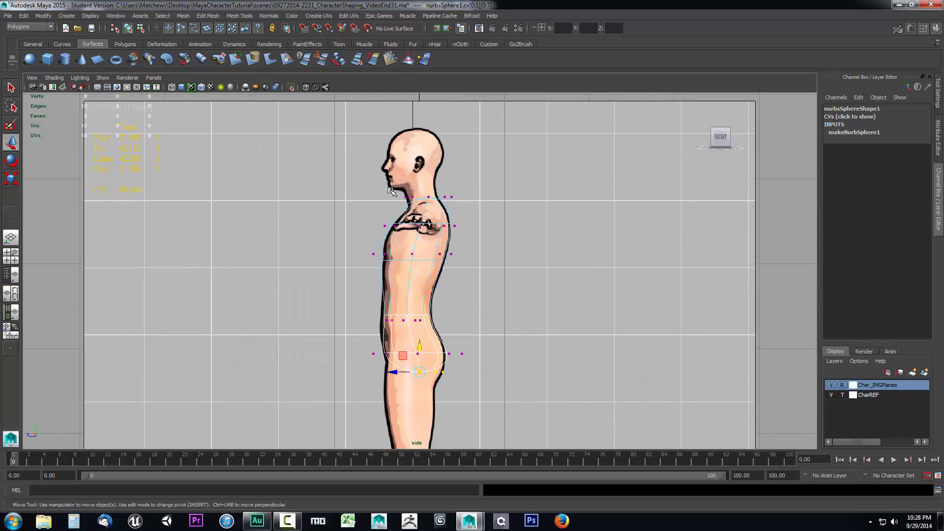
mouse_move(385, 254)
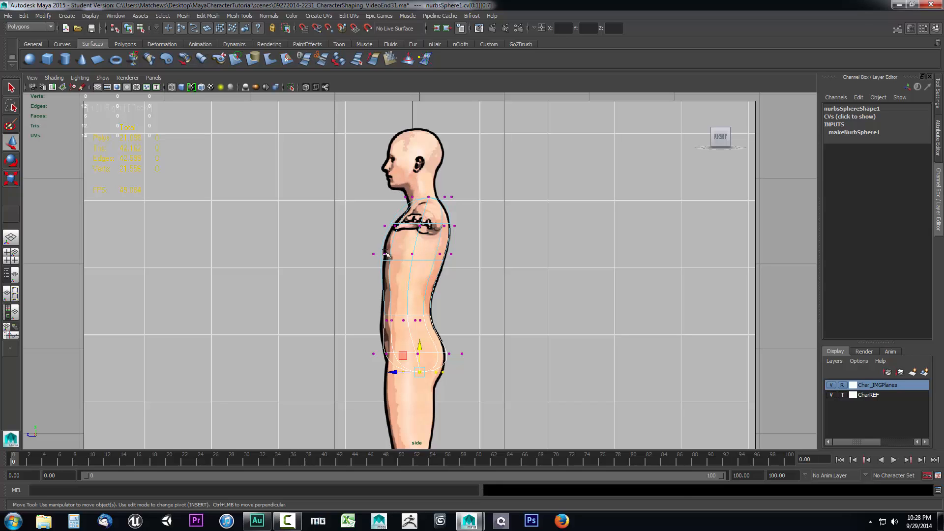
mouse_move(411, 309)
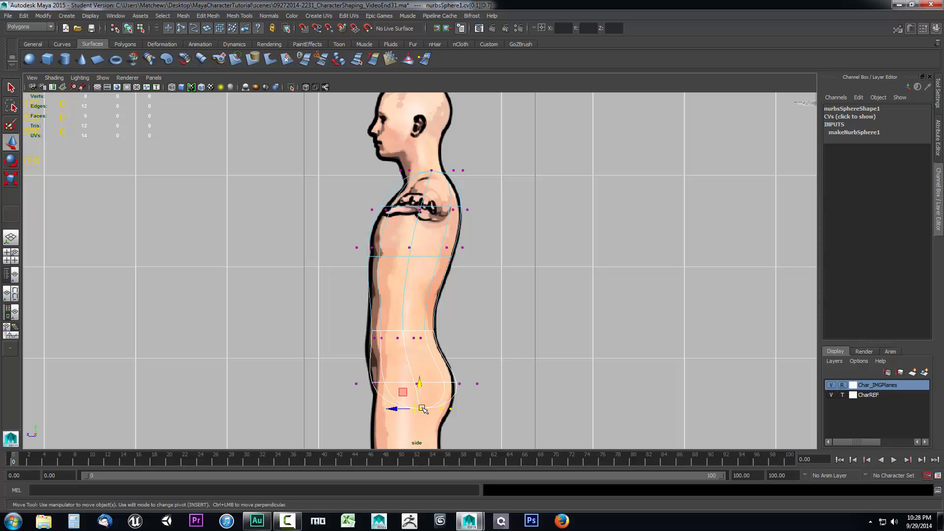
mouse_move(398, 361)
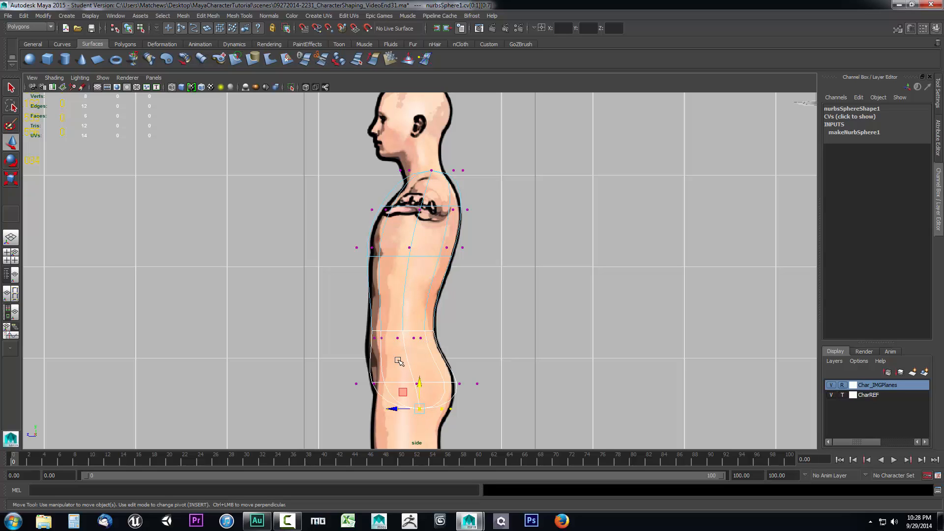
mouse_move(414, 257)
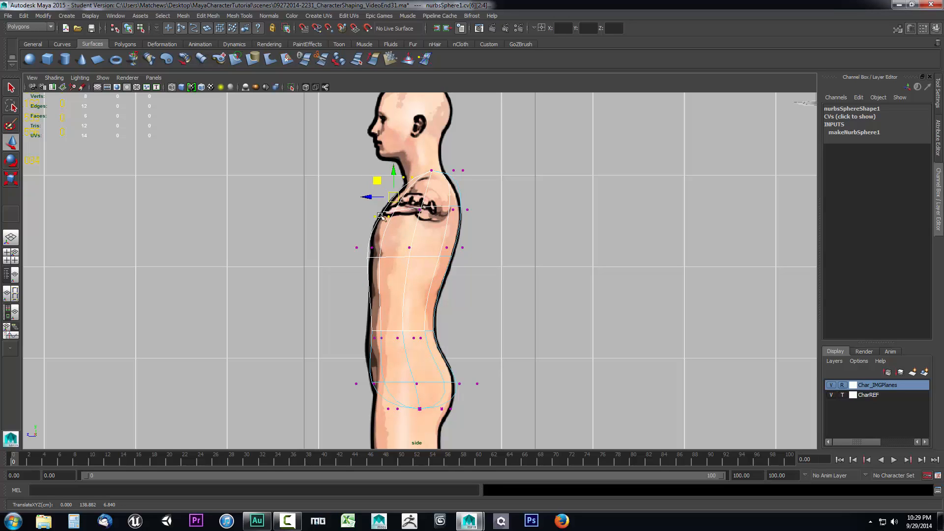
mouse_move(481, 317)
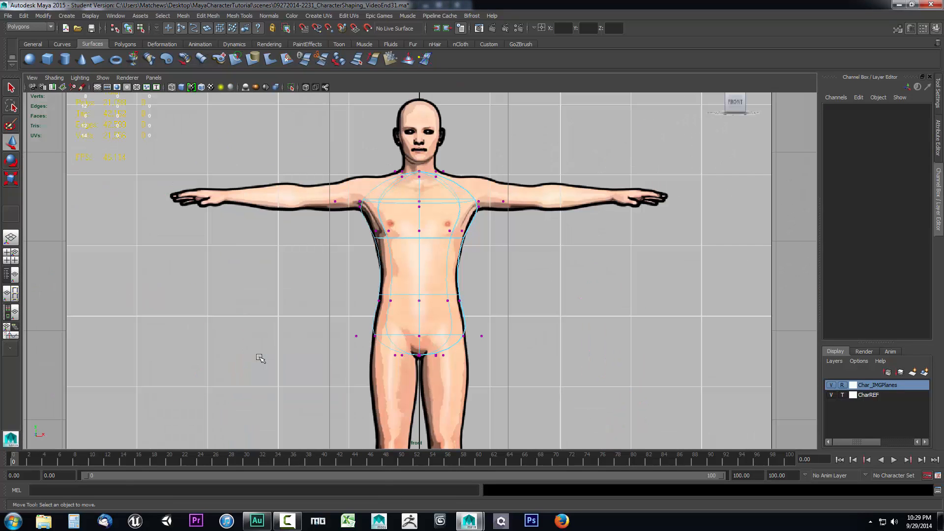
mouse_move(470, 330)
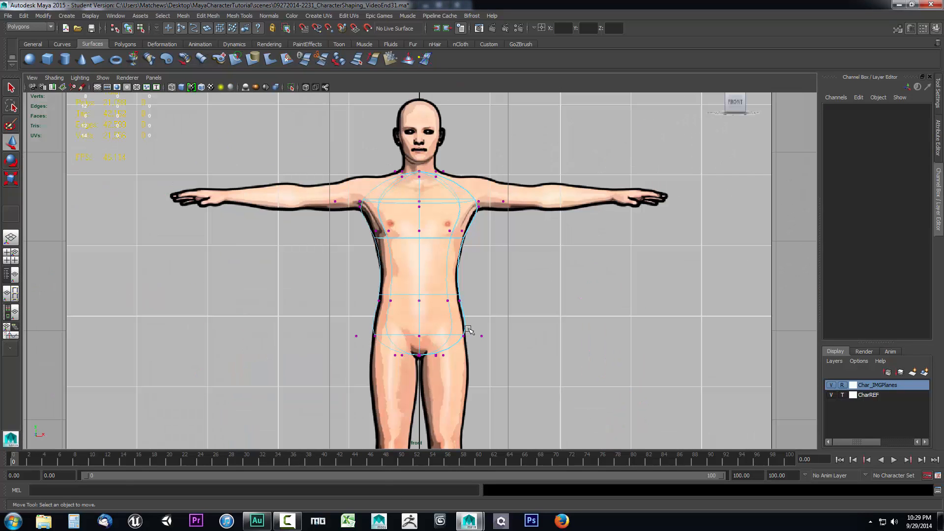
mouse_move(404, 180)
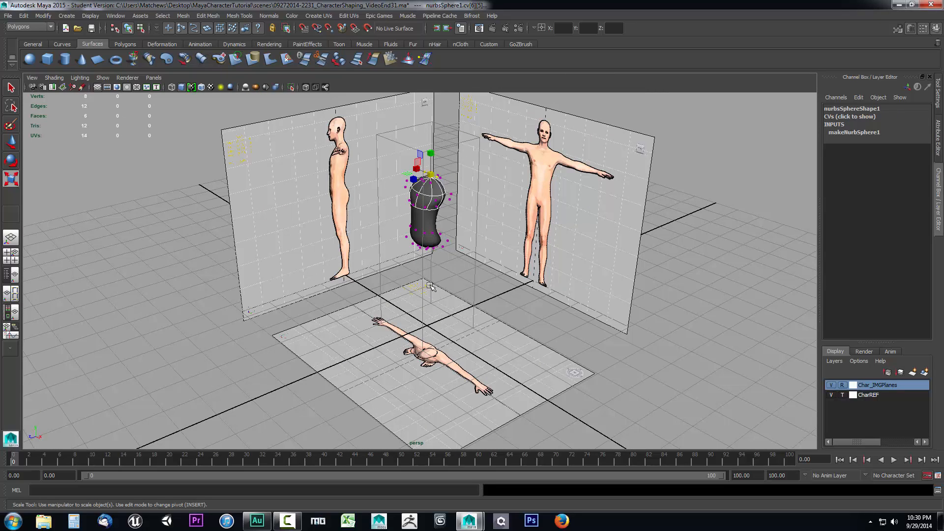
mouse_move(433, 244)
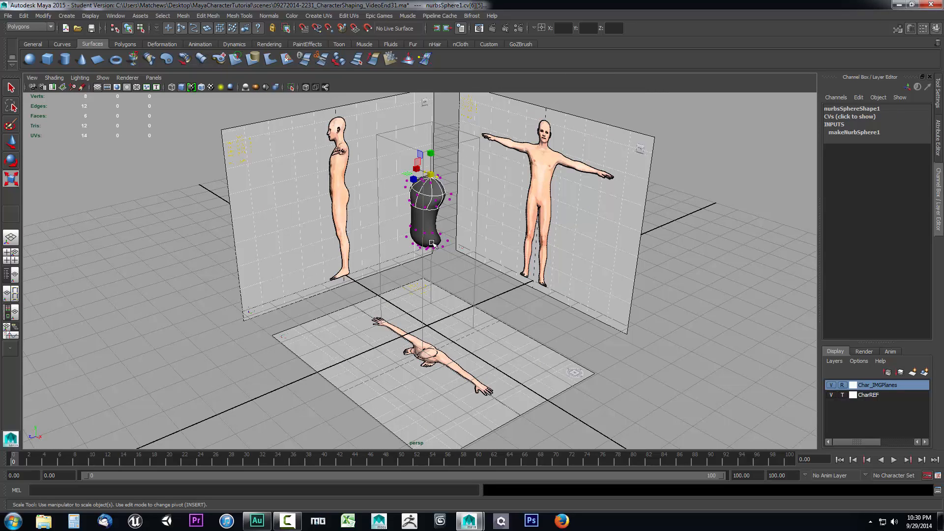
mouse_move(435, 271)
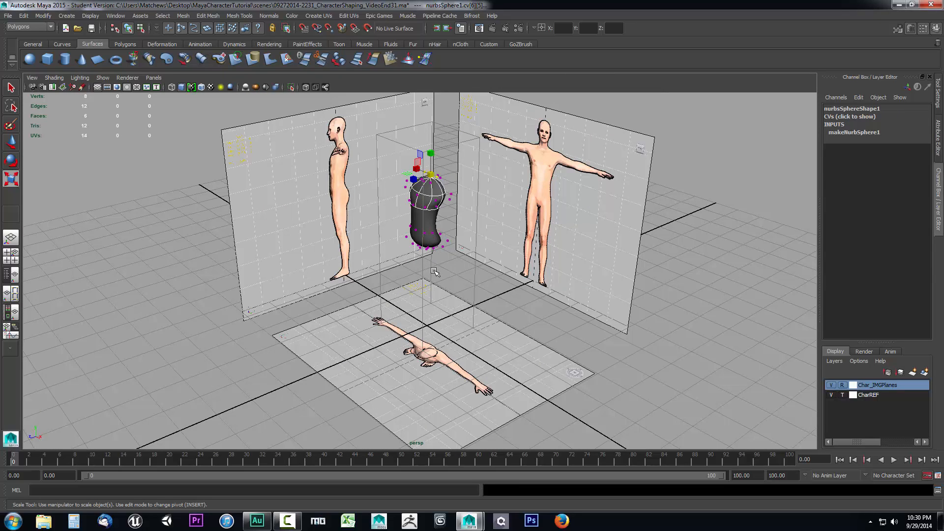
mouse_move(426, 272)
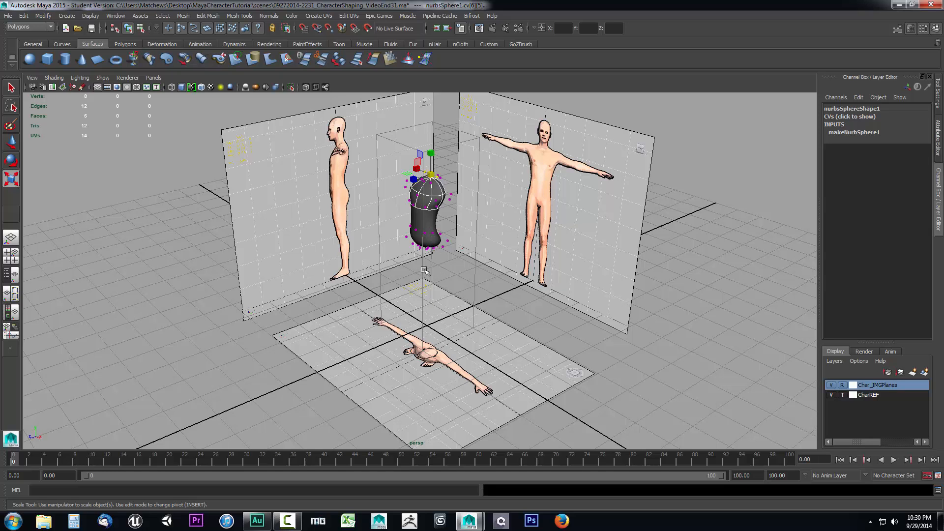